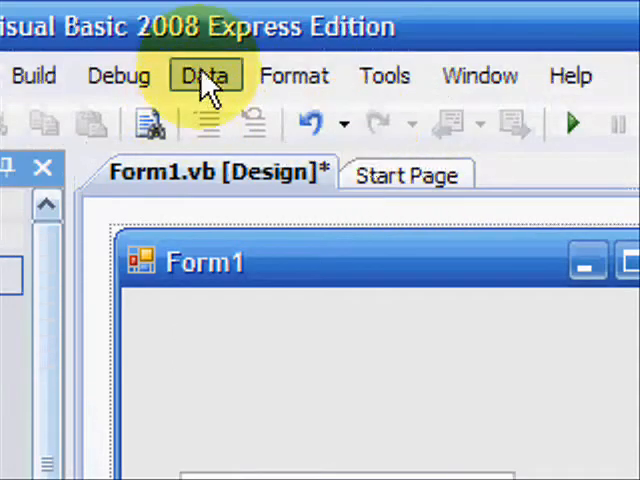
Launch the Data Source Configuration Wizard from the Data menu's Add New Data Source
{"action": "left_click", "coordinate": [205, 75]}
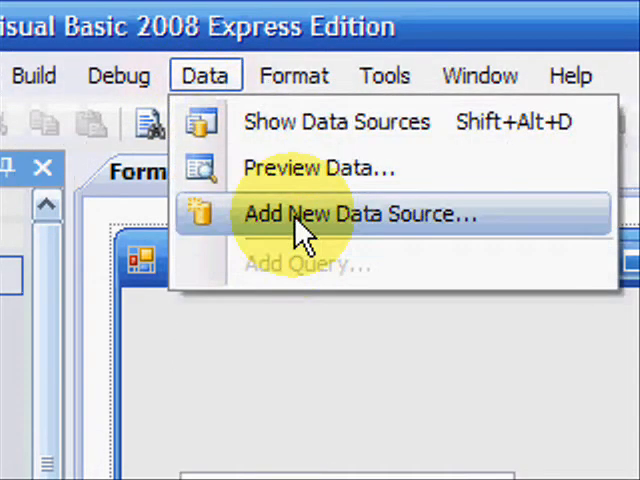
{"action": "left_click", "coordinate": [357, 214]}
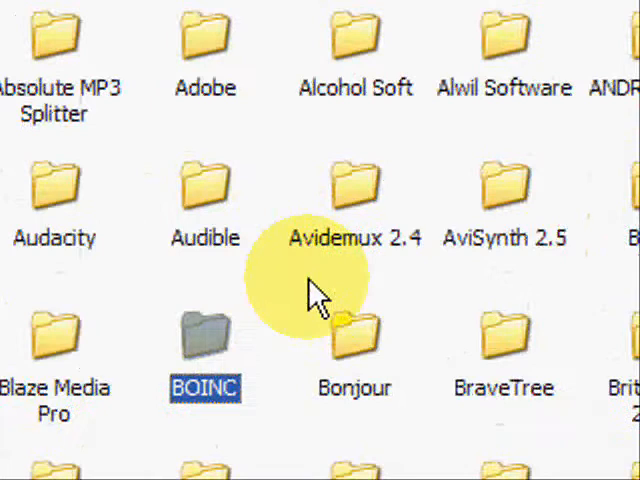
Browse Program Files into the Microsoft SQL Server Compact Edition folder
{"action": "scroll", "scroll_direction": "down", "scroll_amount": 3}
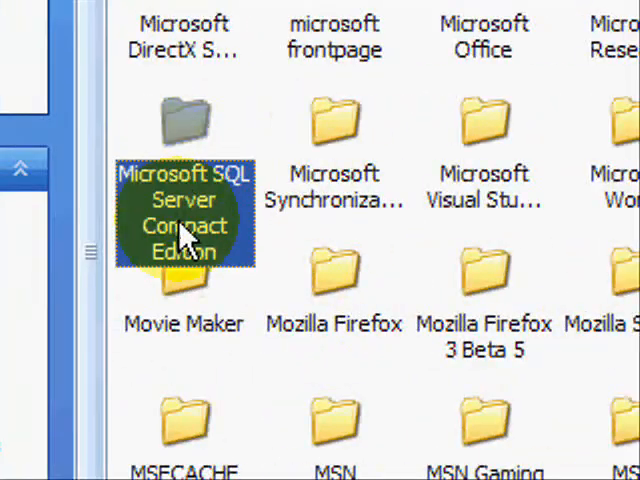
{"action": "double_click", "coordinate": [183, 213]}
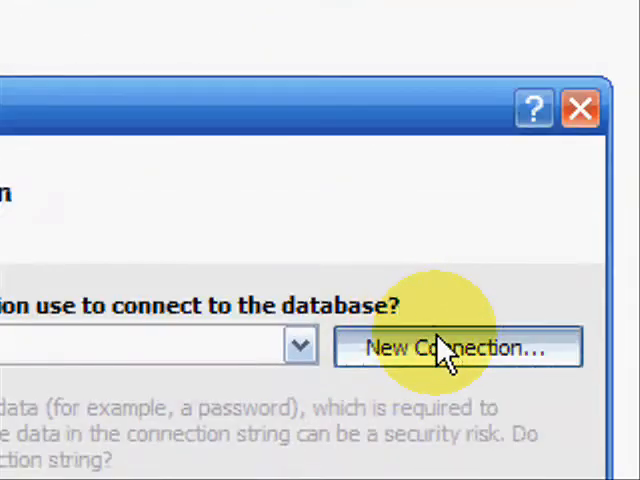
Create a SQL Server Compact 3.5 connection to the browsed database file
{"action": "left_click", "coordinate": [458, 347]}
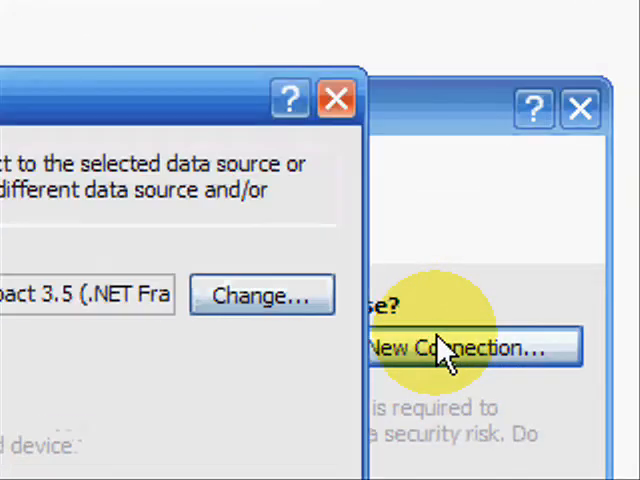
{"action": "left_click", "coordinate": [464, 347]}
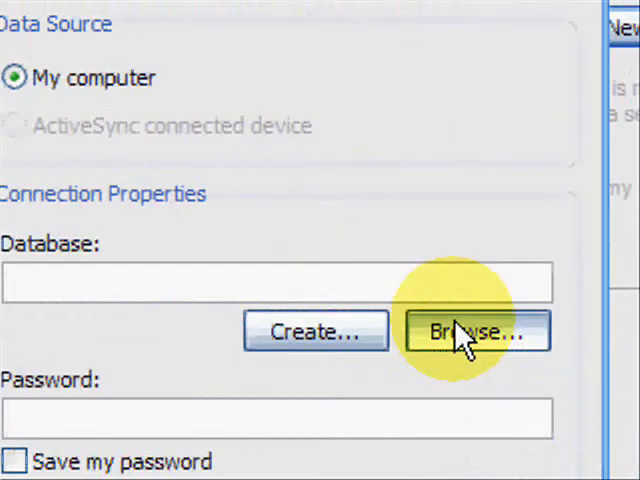
{"action": "left_click", "coordinate": [476, 331]}
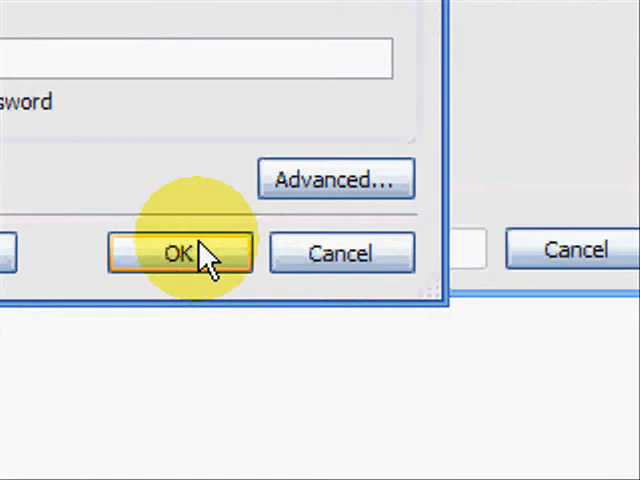
{"action": "left_click", "coordinate": [178, 253]}
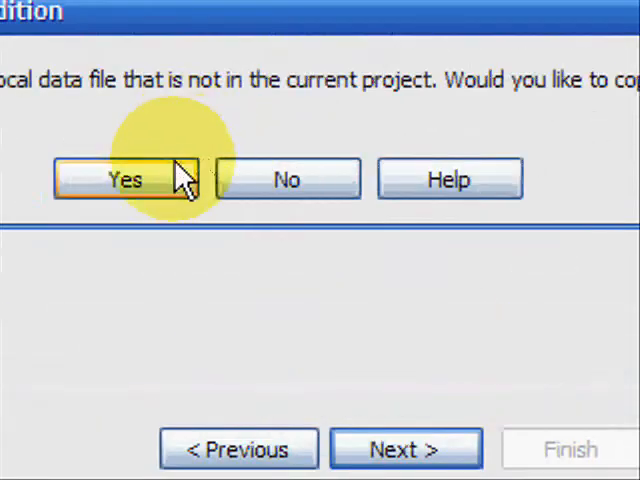
Copy the Northwind database file into the project and advance to object selection
{"action": "left_click", "coordinate": [122, 178]}
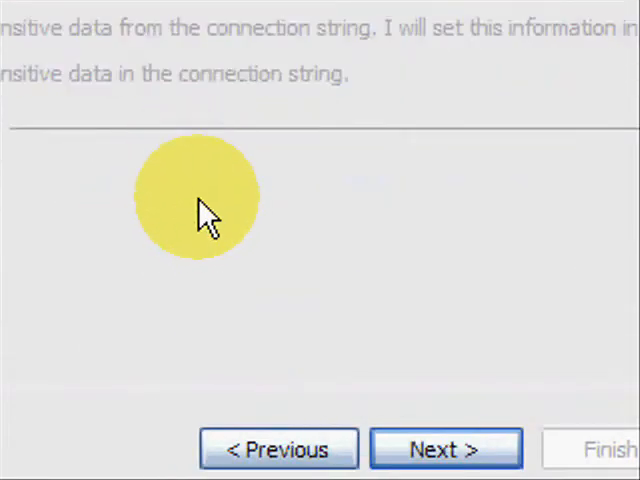
{"action": "left_click", "coordinate": [444, 448]}
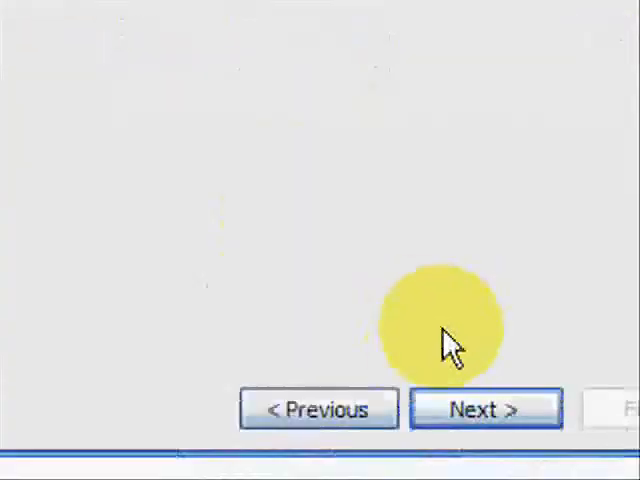
{"action": "left_click", "coordinate": [485, 408]}
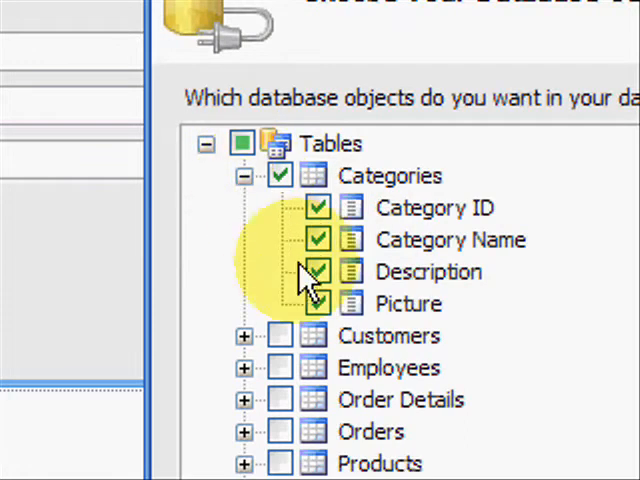
Include the Categories table in NorthwindDataSet and finish the wizard
{"action": "left_click", "coordinate": [316, 303]}
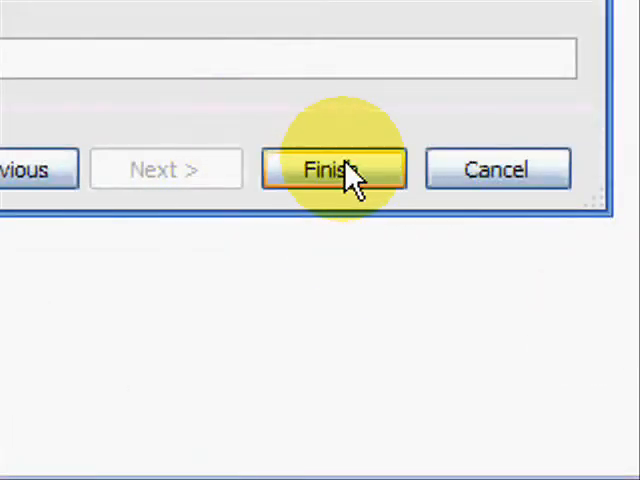
{"action": "left_click", "coordinate": [335, 168]}
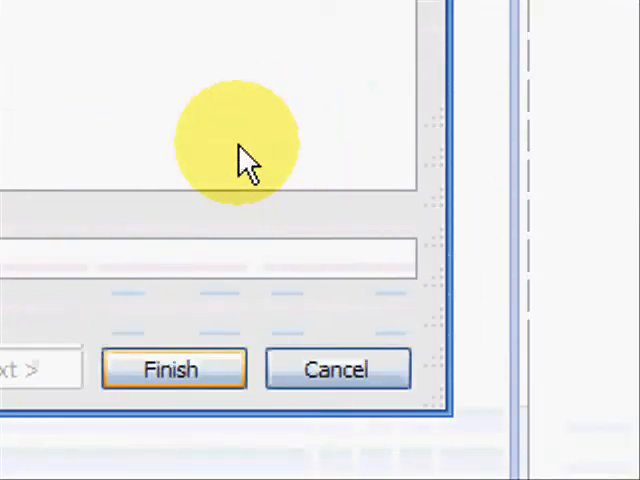
{"action": "left_click", "coordinate": [171, 368]}
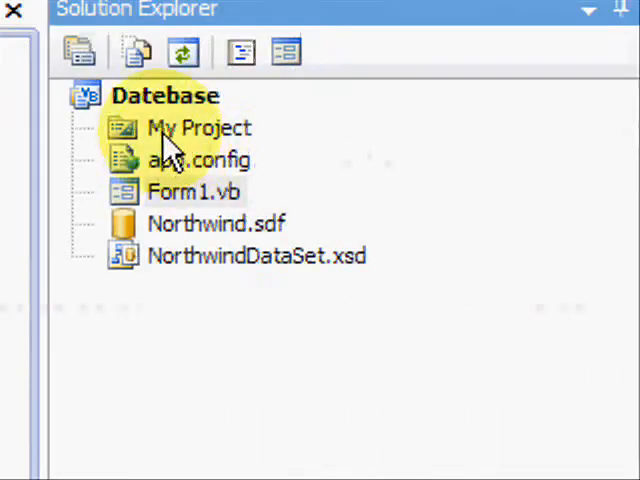
Expand the Categories table in Data Sources to place its fields on Form1
{"action": "left_click", "coordinate": [257, 337]}
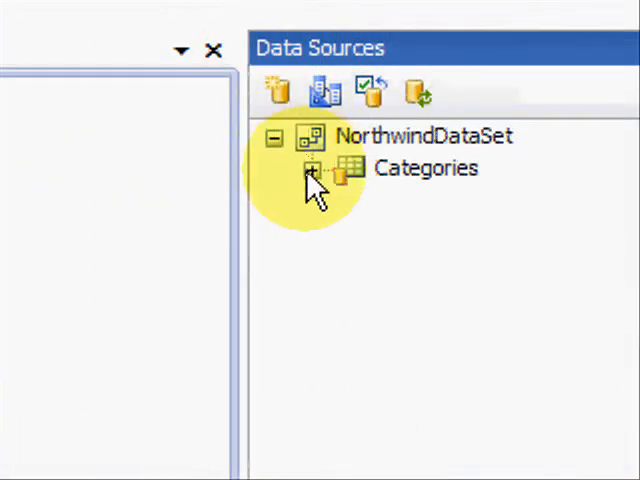
{"action": "left_click", "coordinate": [313, 171]}
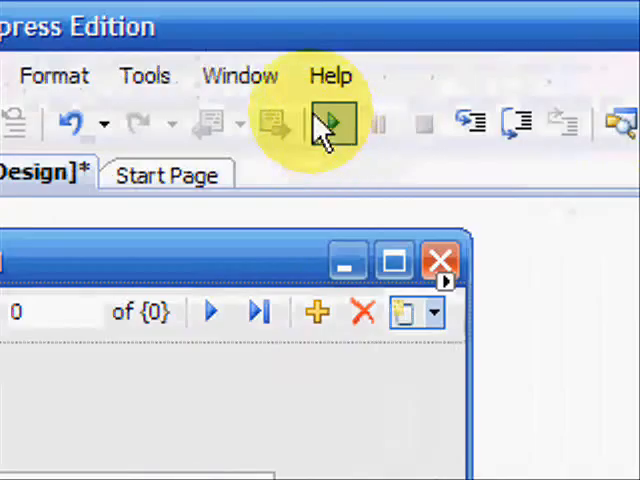
{"action": "left_click", "coordinate": [330, 122]}
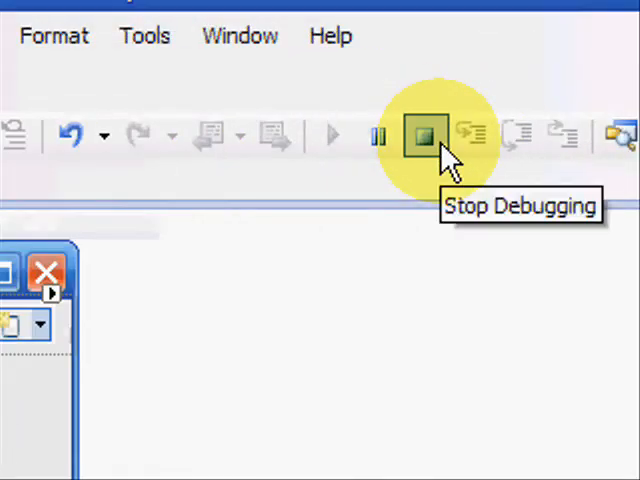
{"action": "left_click", "coordinate": [420, 134]}
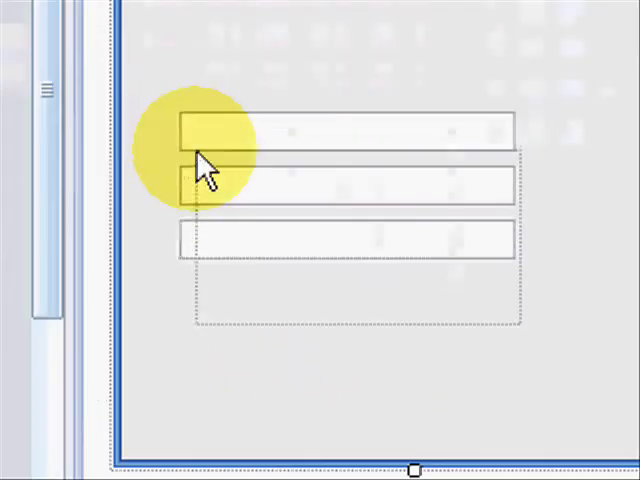